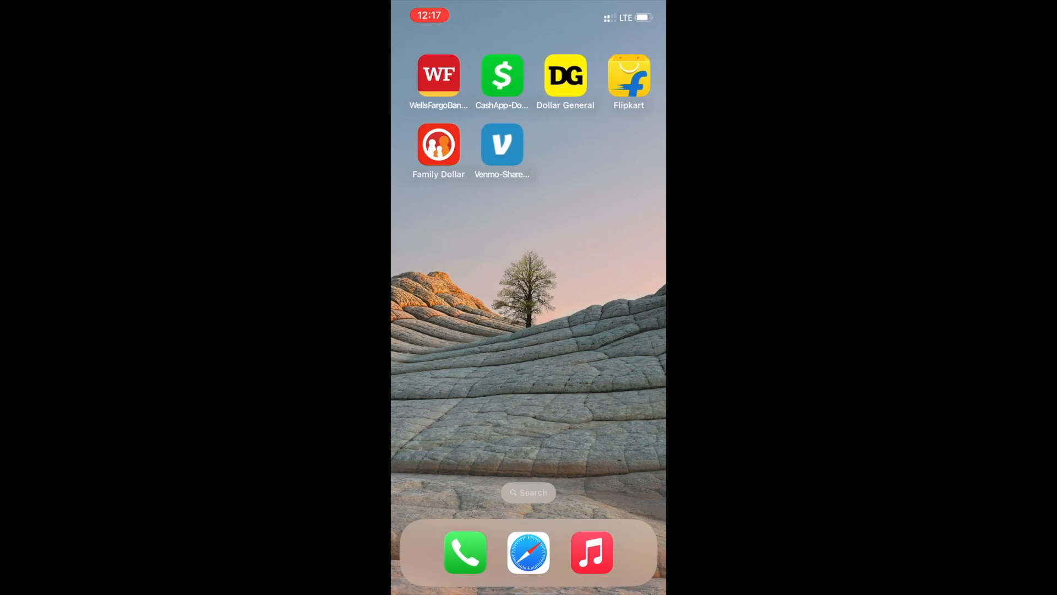
- Swipe across the iOS Home Screen and launch Cash App to its payment entry screen
scroll("left", 3)
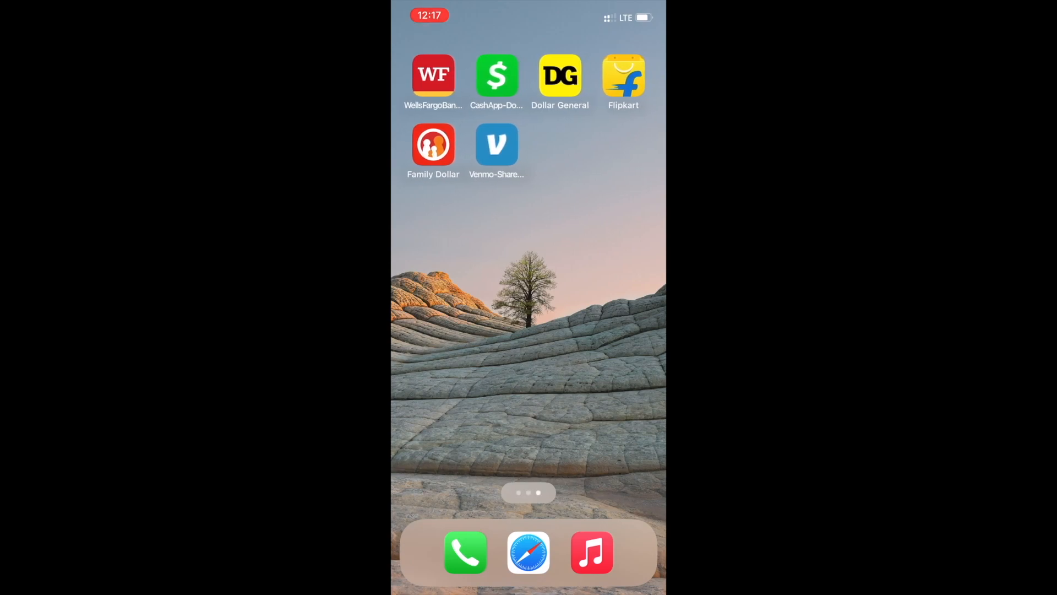
left_click(496, 75)
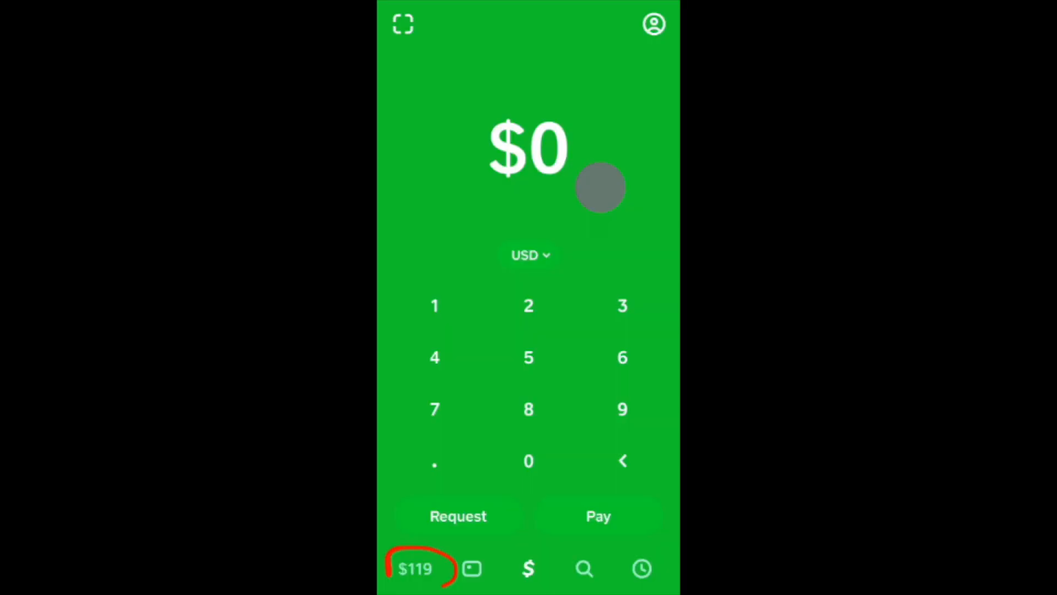